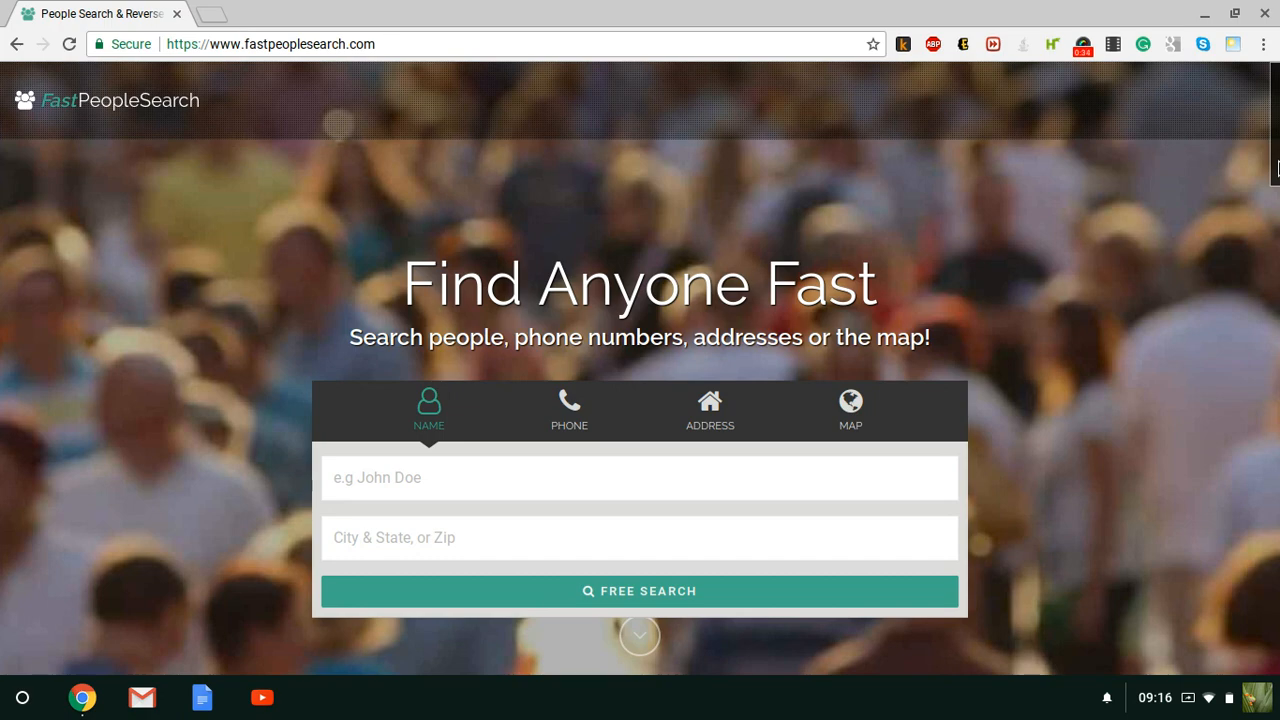
Step: Reach the homepage footer and go to the Privacy Policy page
scroll(down, 3)
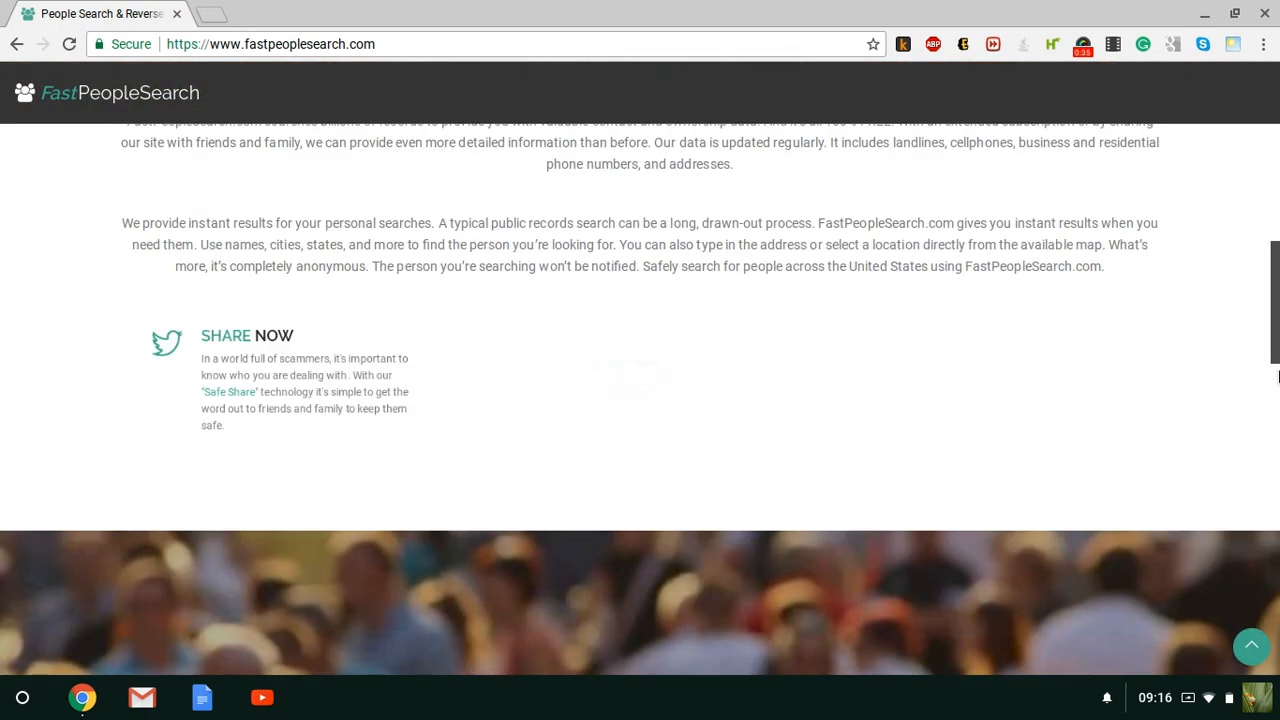
scroll(down, 3)
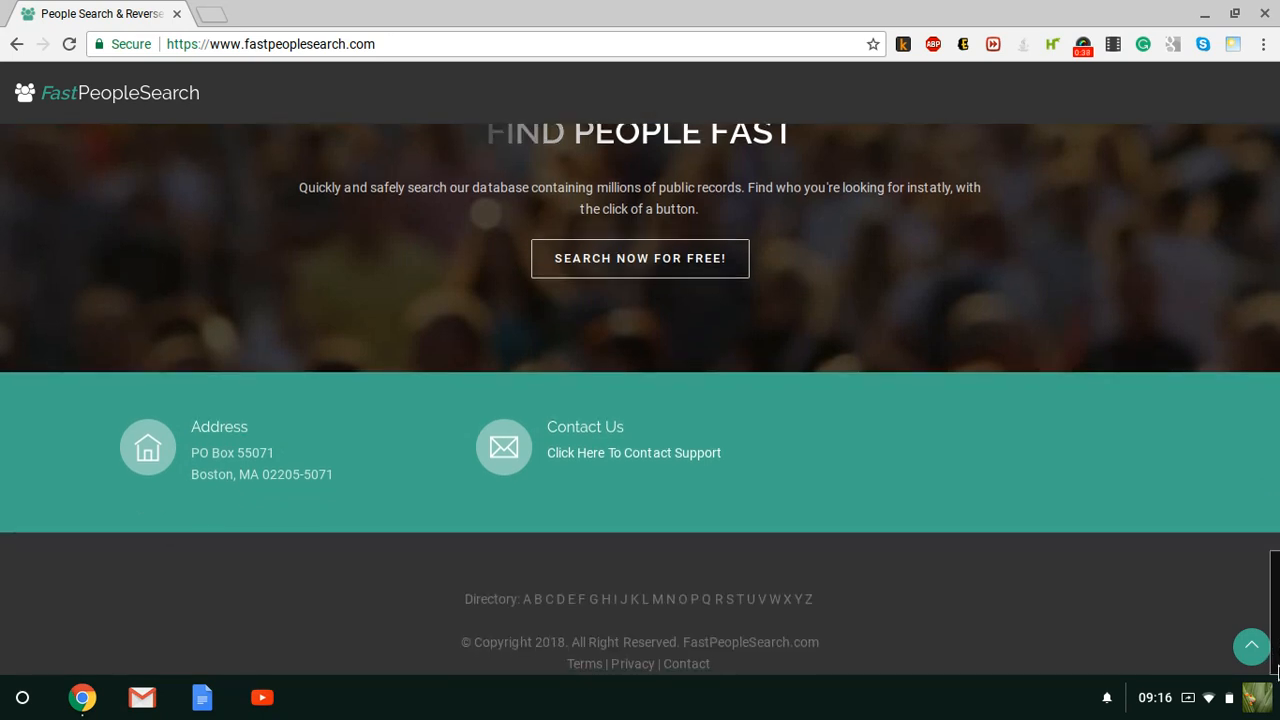
mouse_move(632, 664)
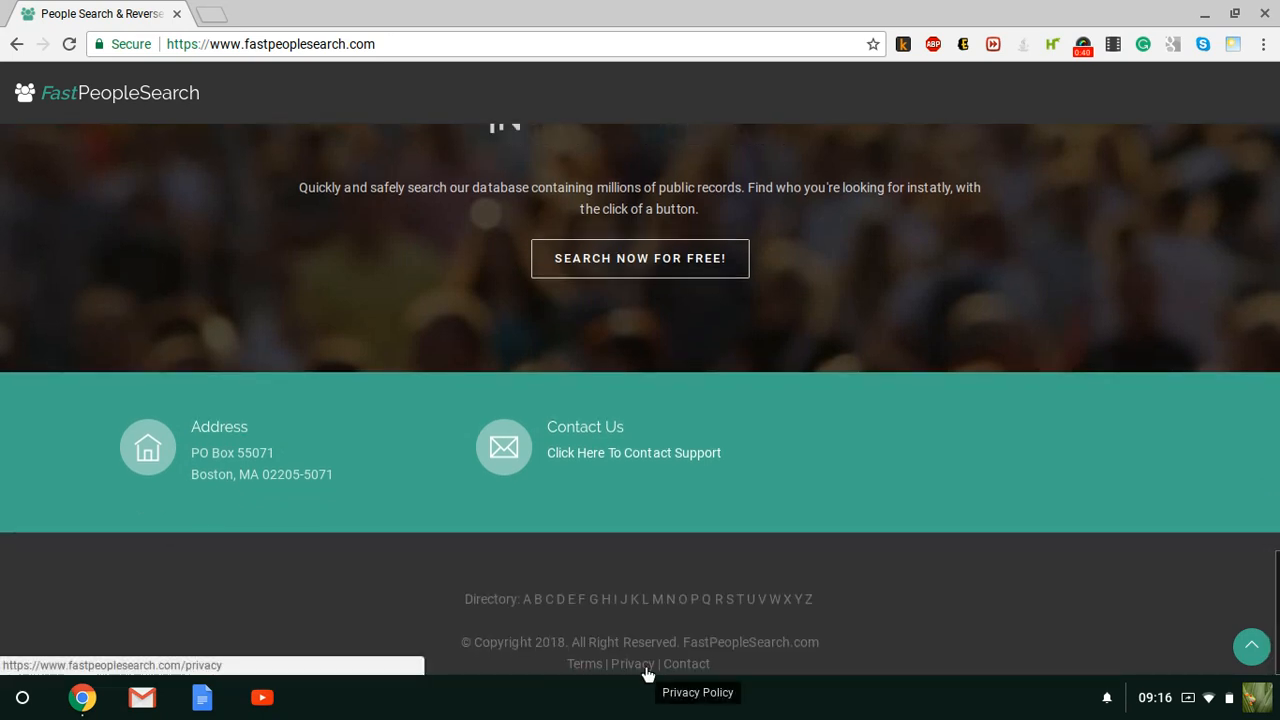
click(632, 664)
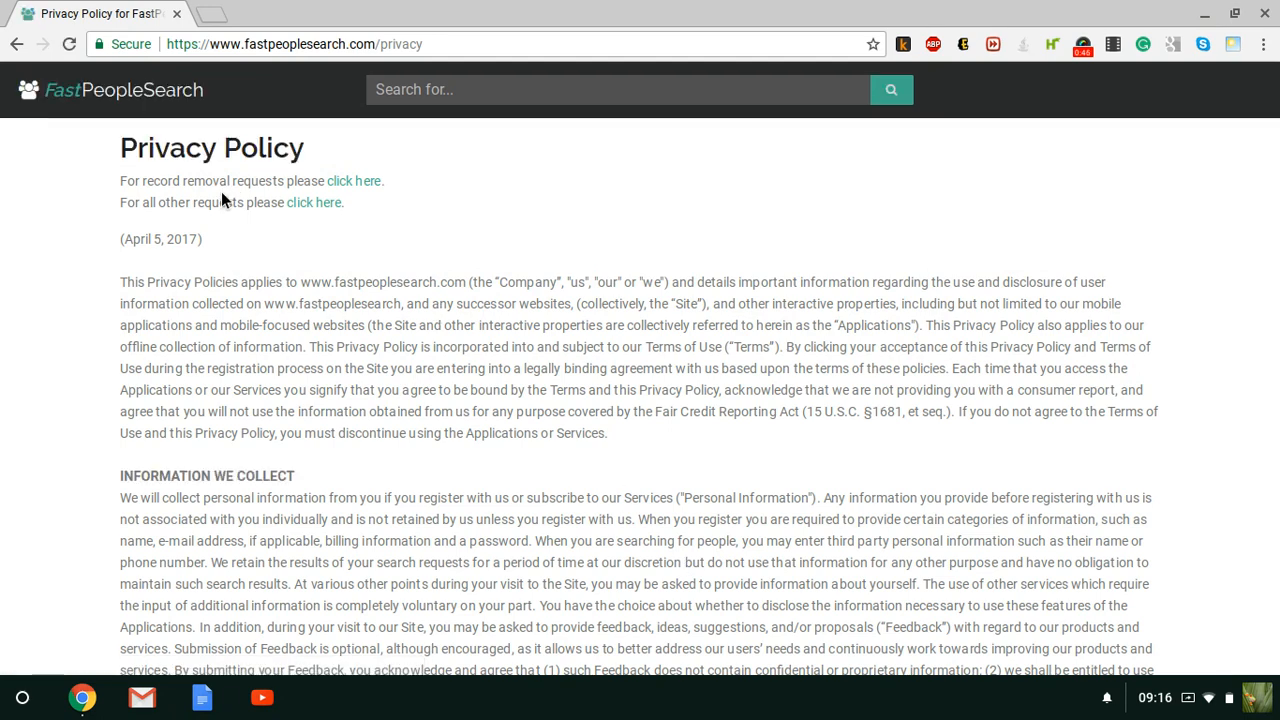
Step: Start a record removal request and agree that I am the record's subject
click(354, 180)
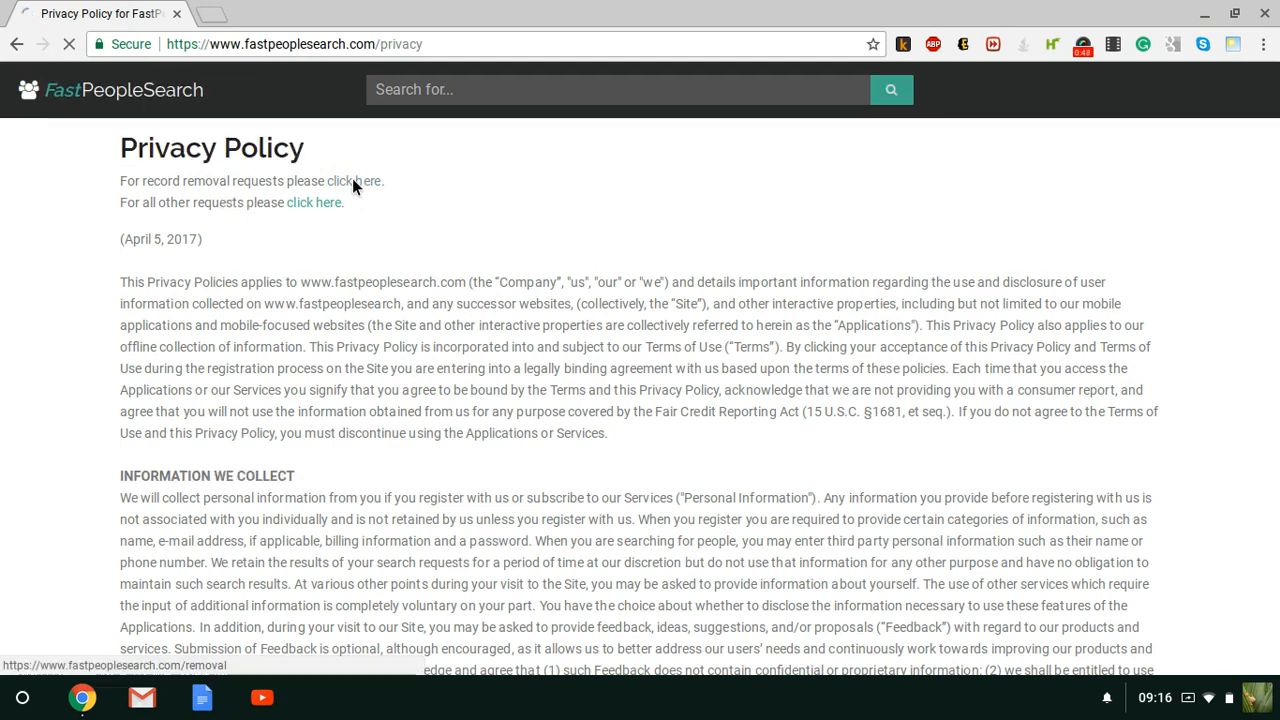
click(352, 180)
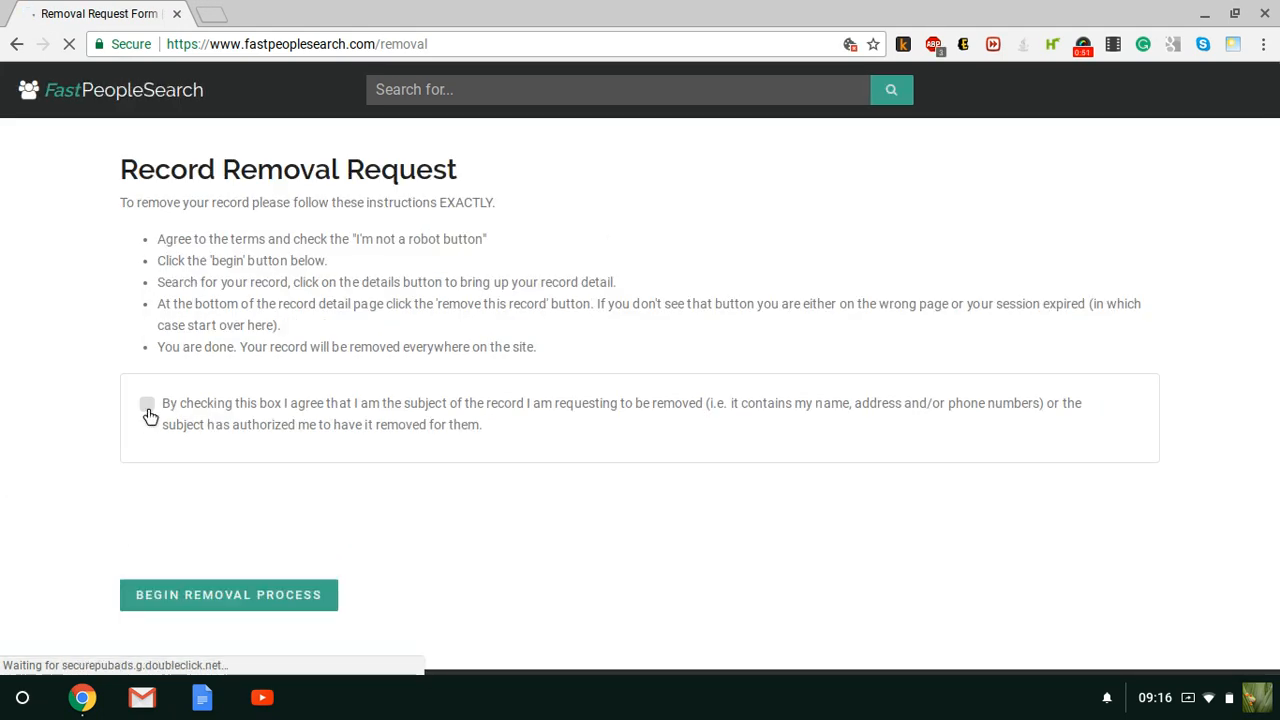
click(148, 404)
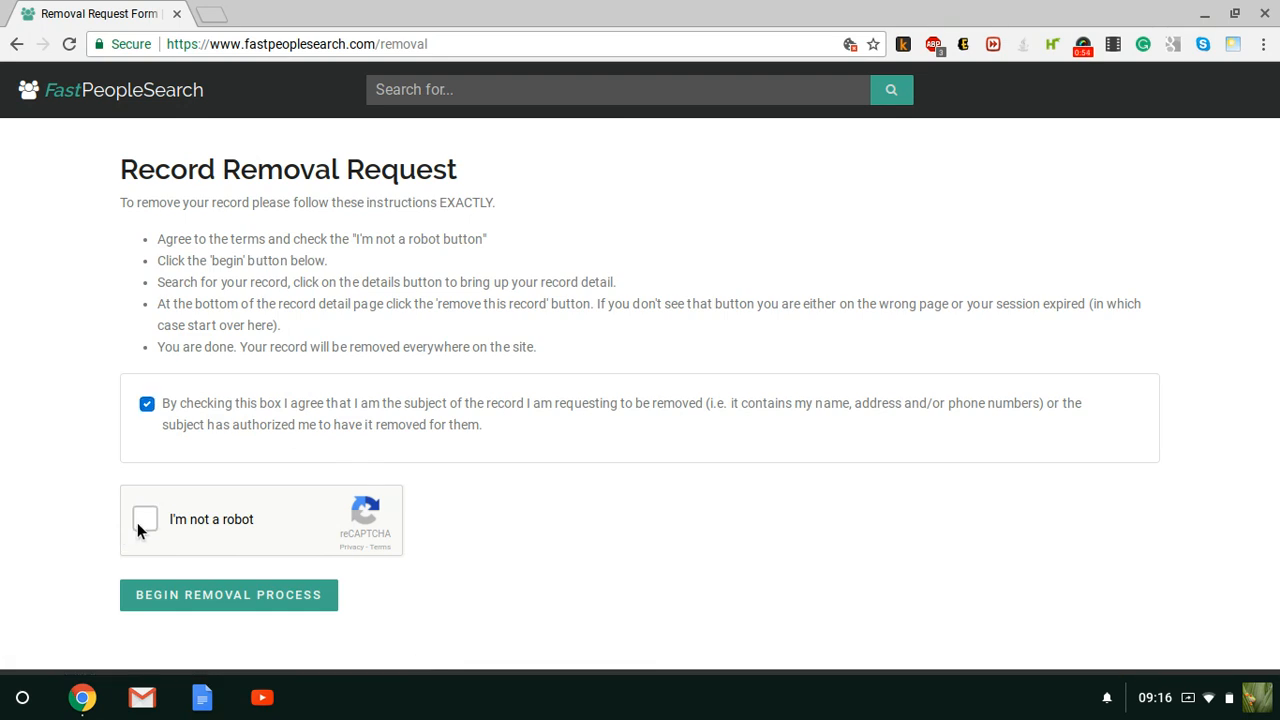
Step: Pass the reCAPTCHA vehicle challenge and begin the removal process
click(144, 520)
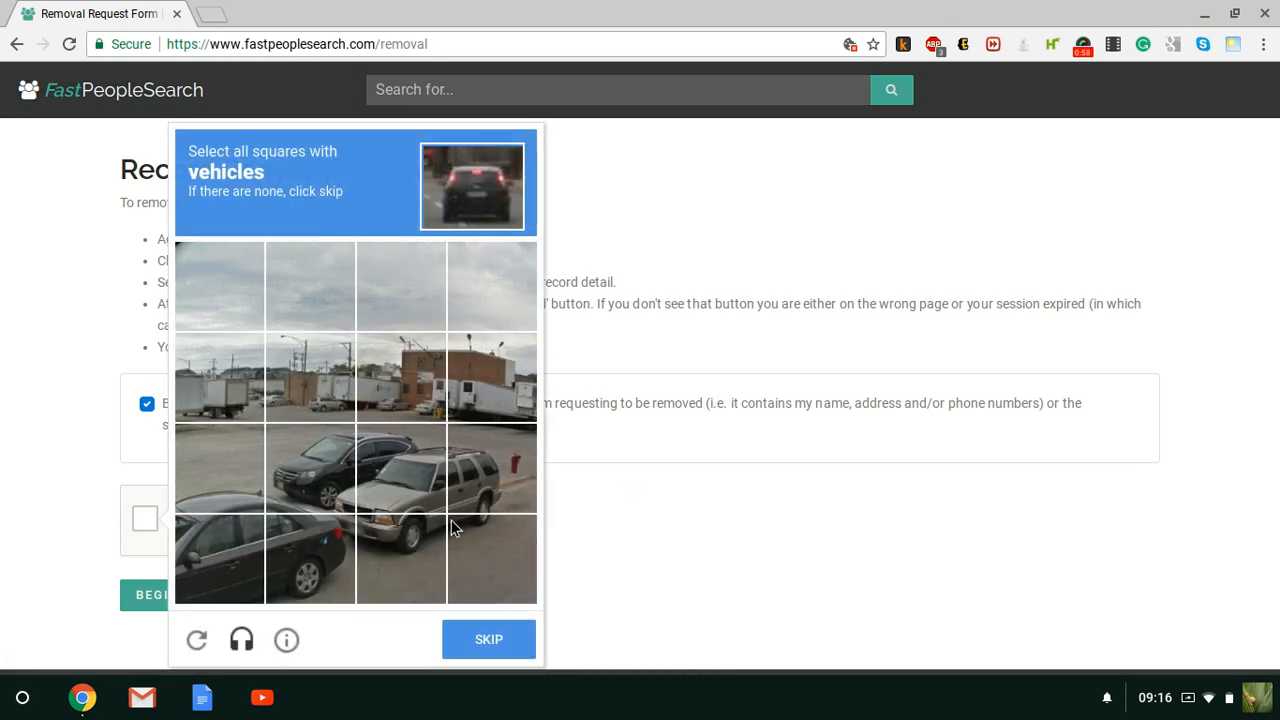
click(308, 468)
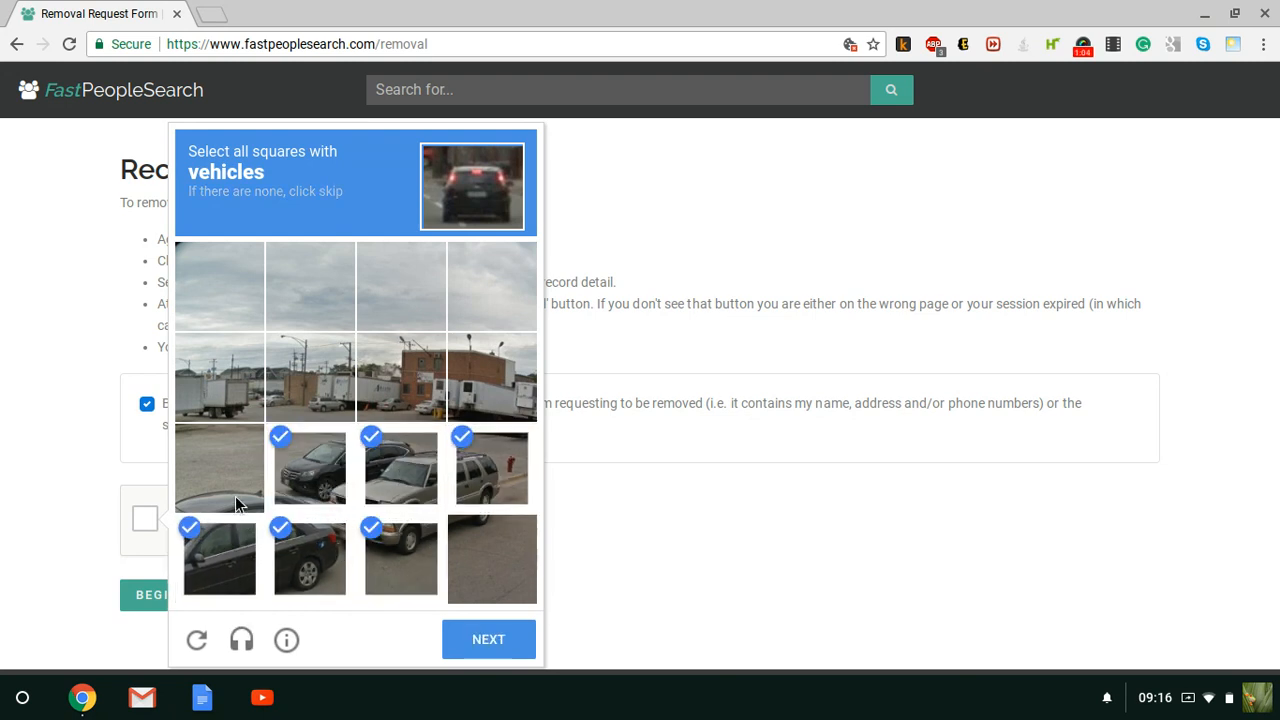
click(488, 638)
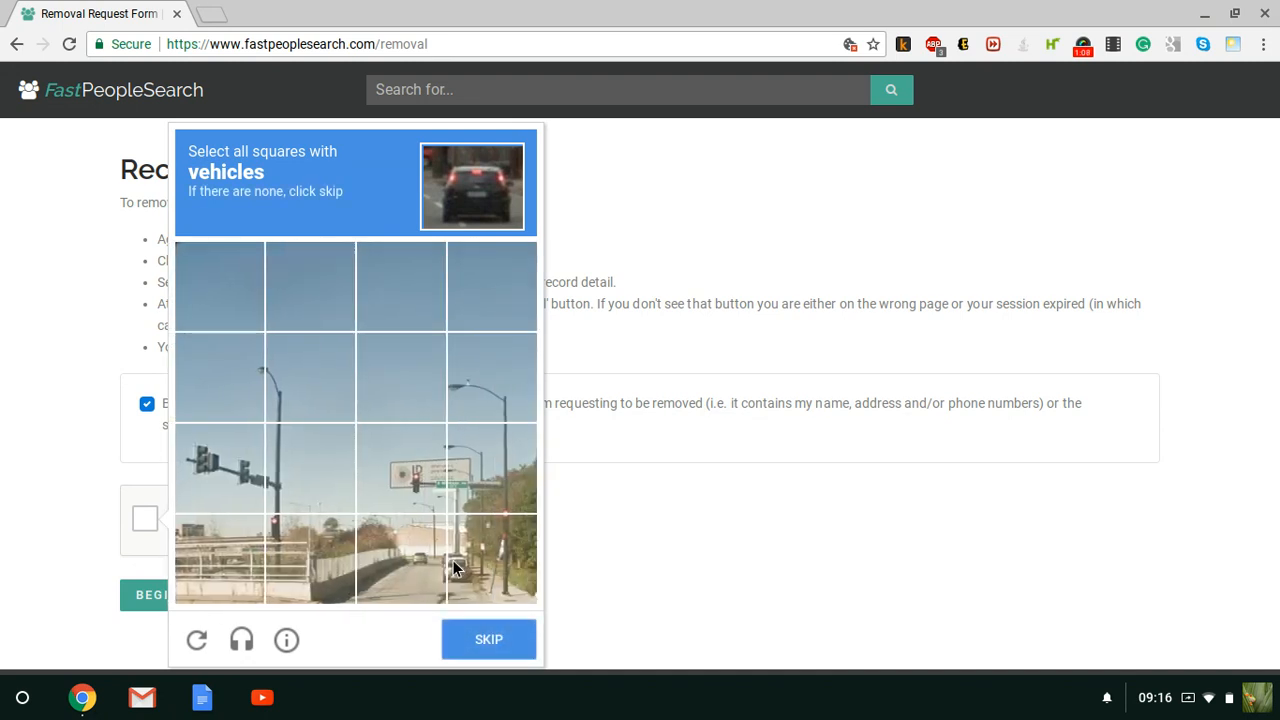
click(492, 558)
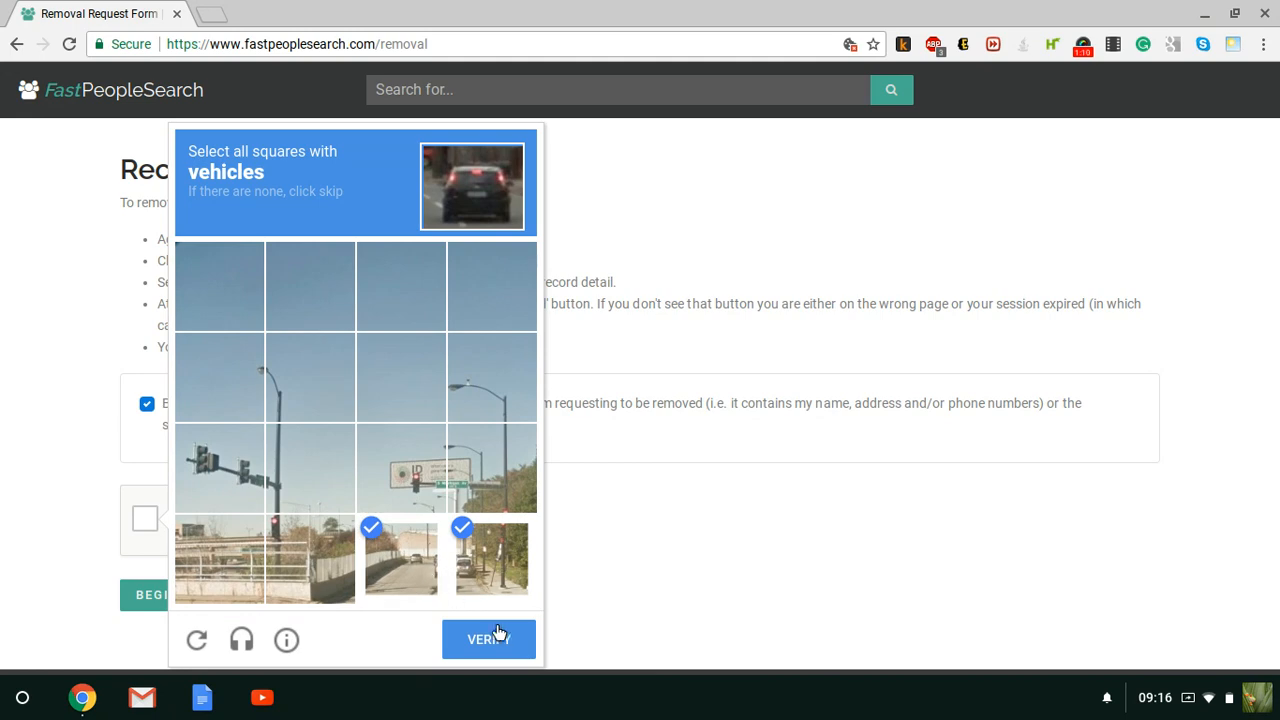
click(488, 640)
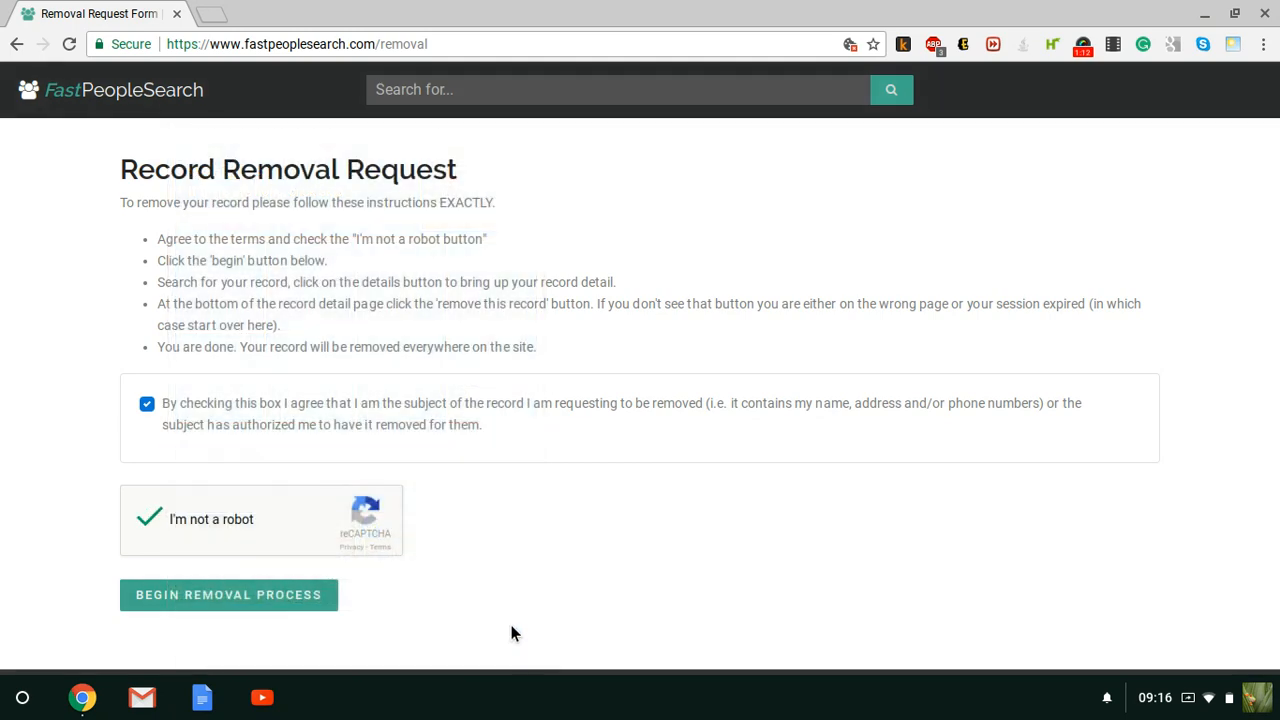
click(228, 594)
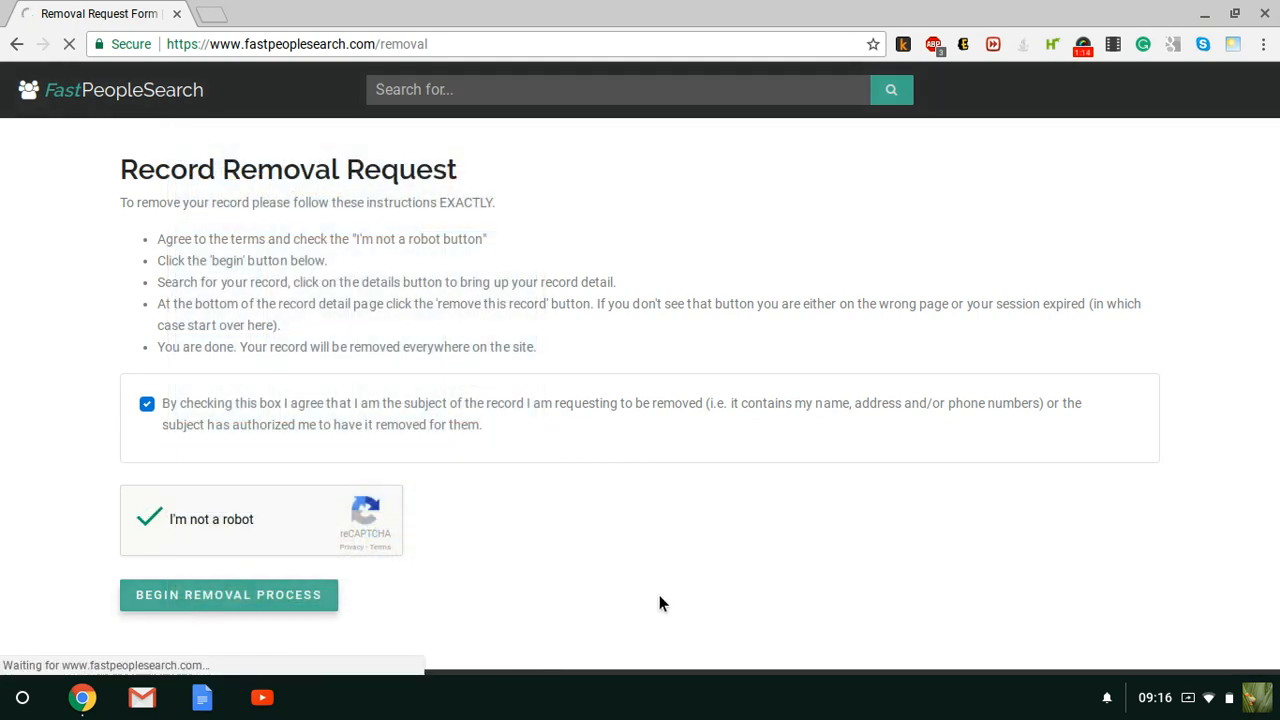
click(228, 596)
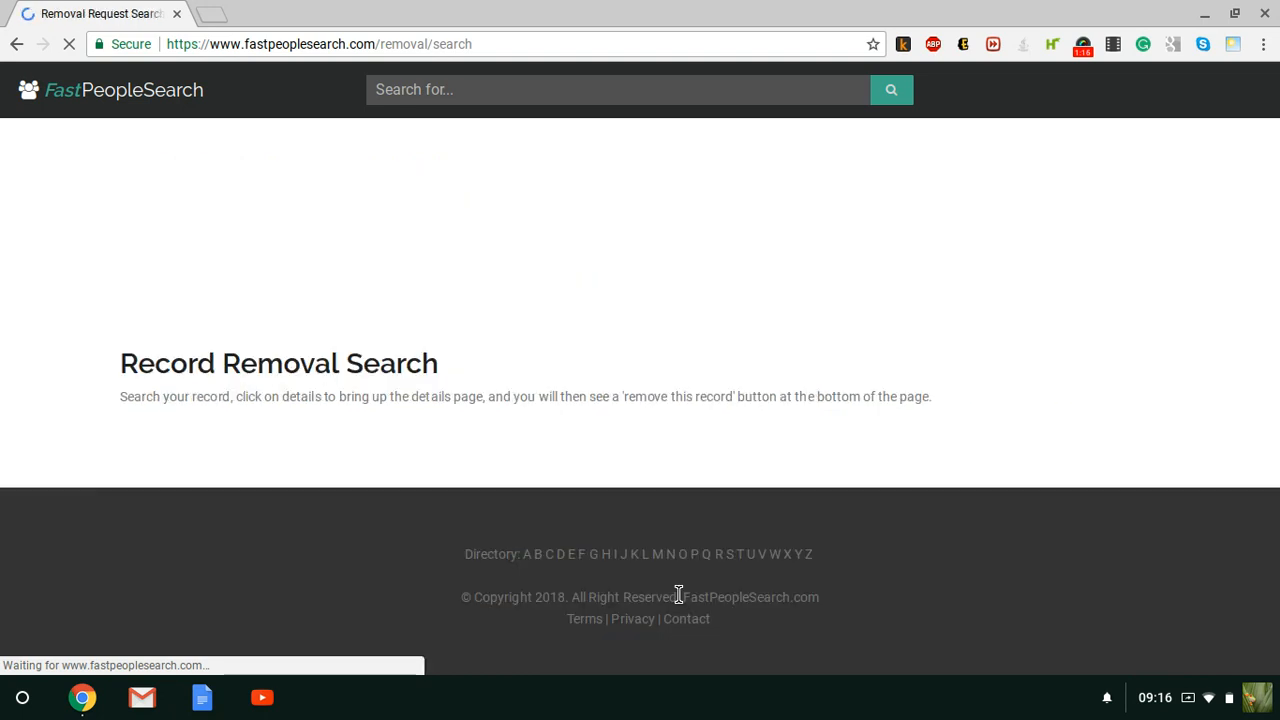
mouse_move(372, 308)
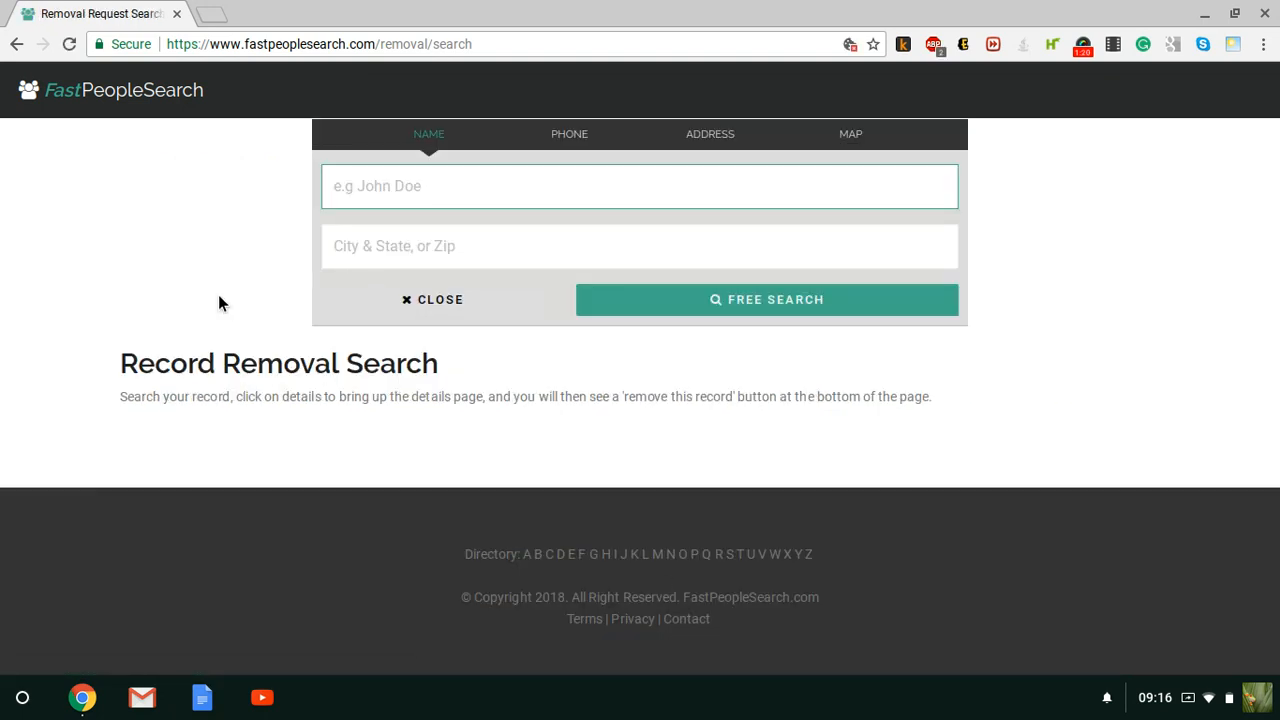
text(Theo)
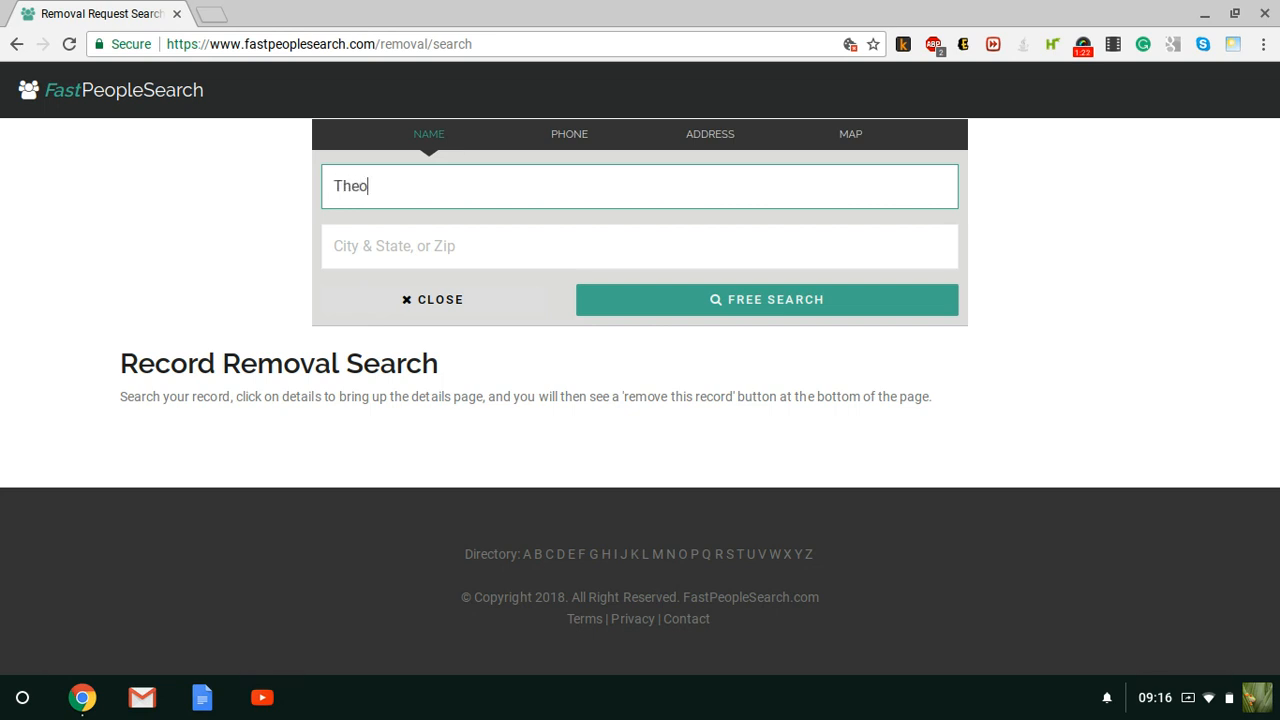
text(d)
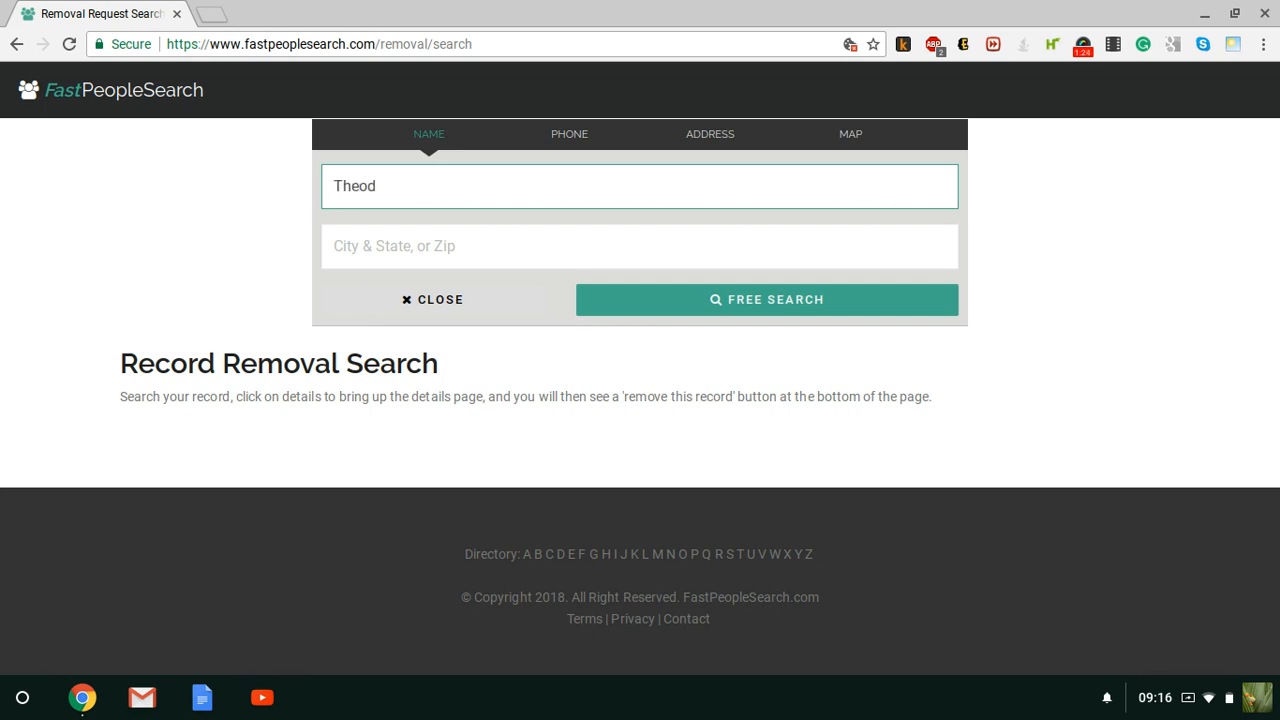
text(ore Jam)
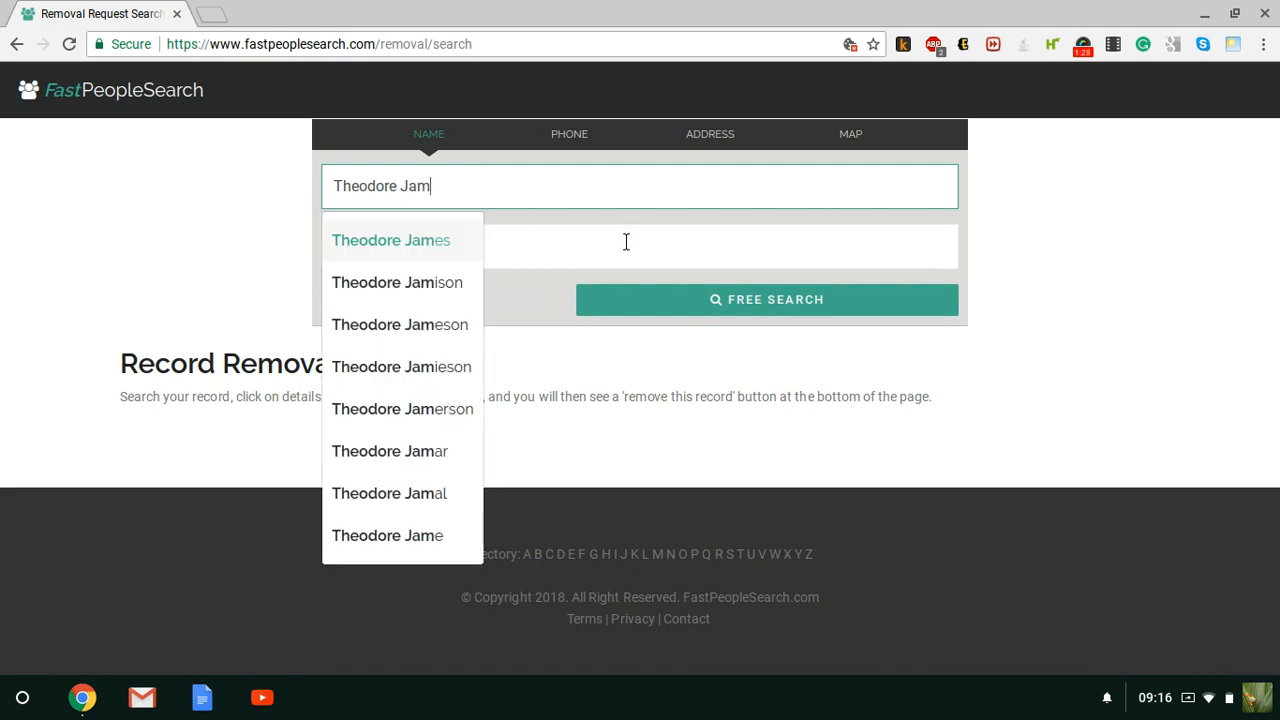
click(624, 244)
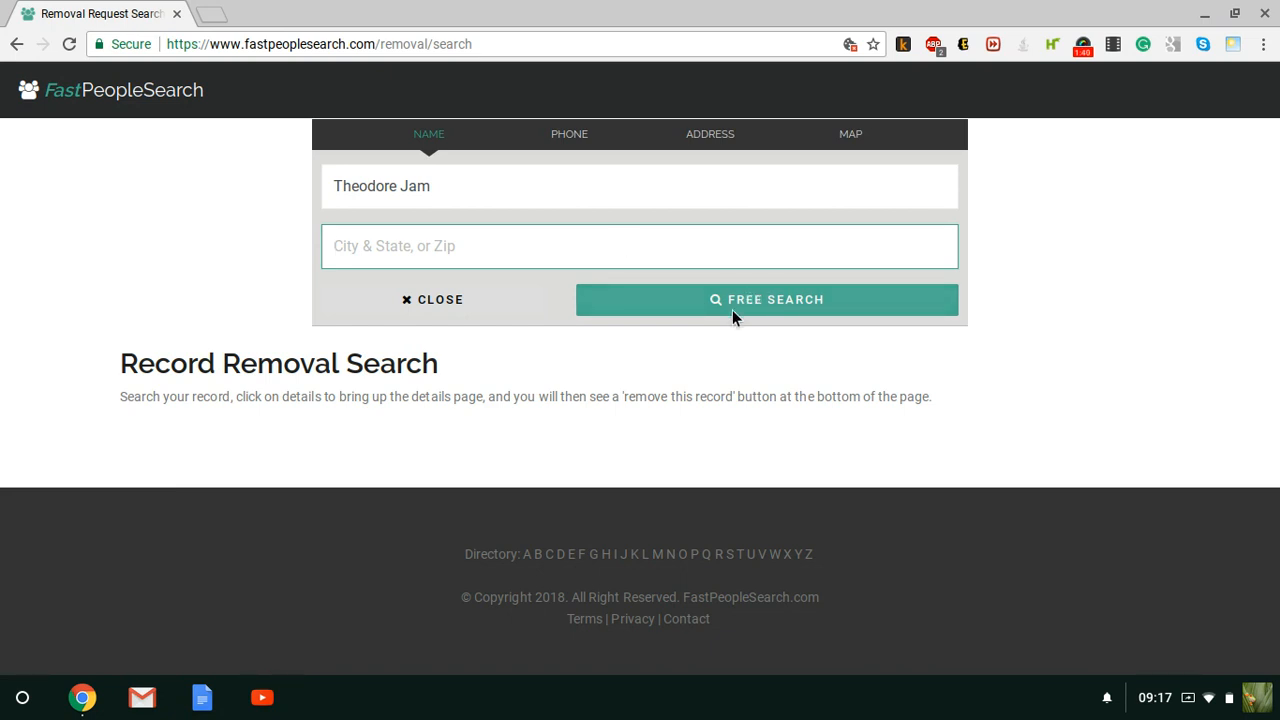
click(766, 300)
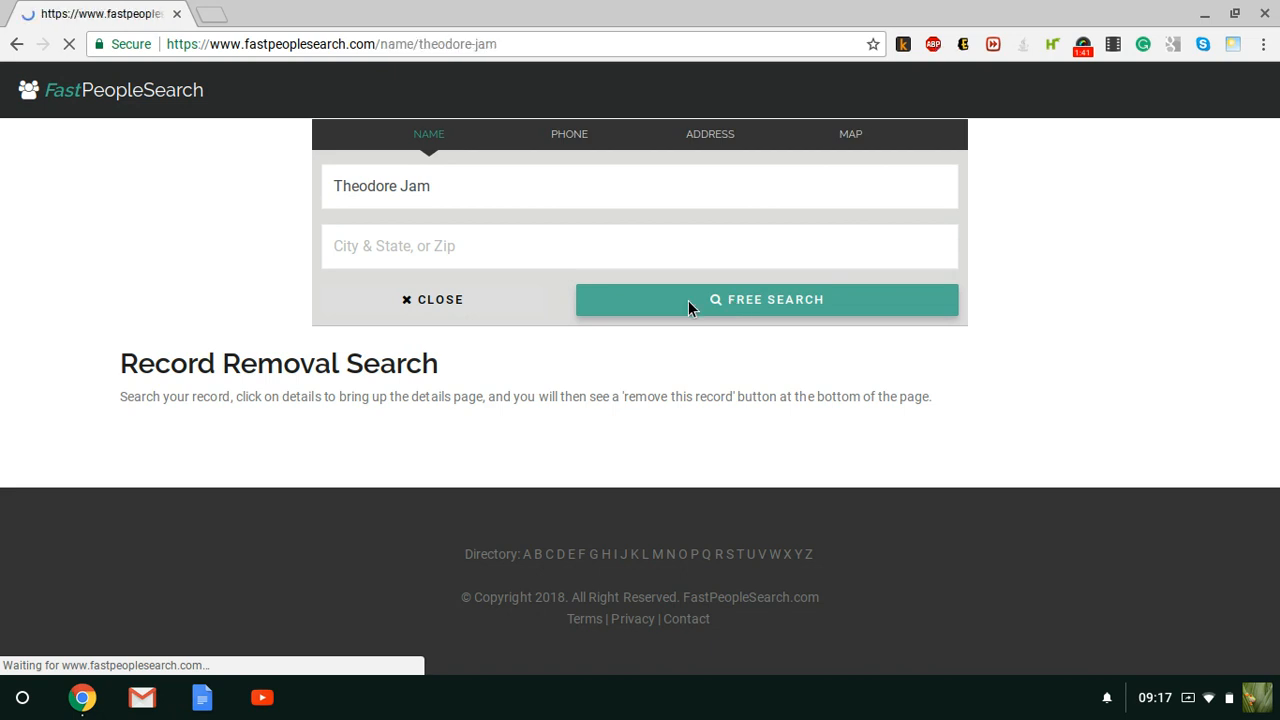
click(768, 300)
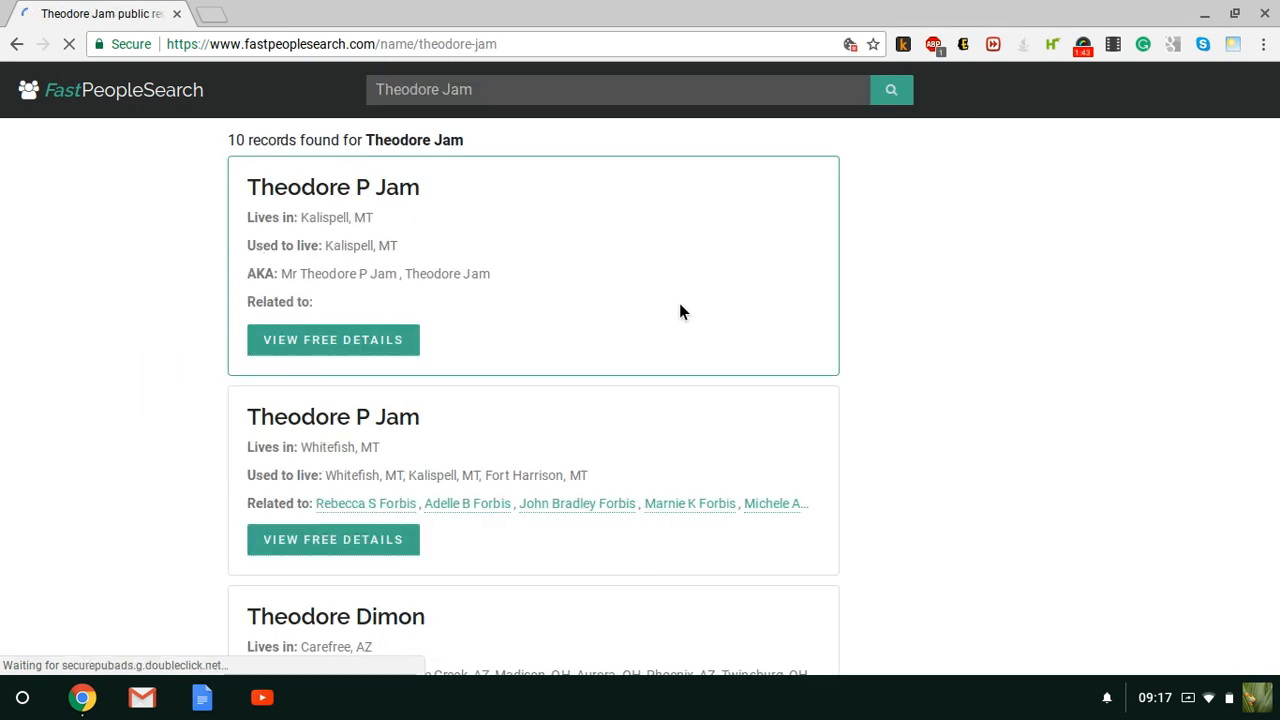
mouse_move(332, 340)
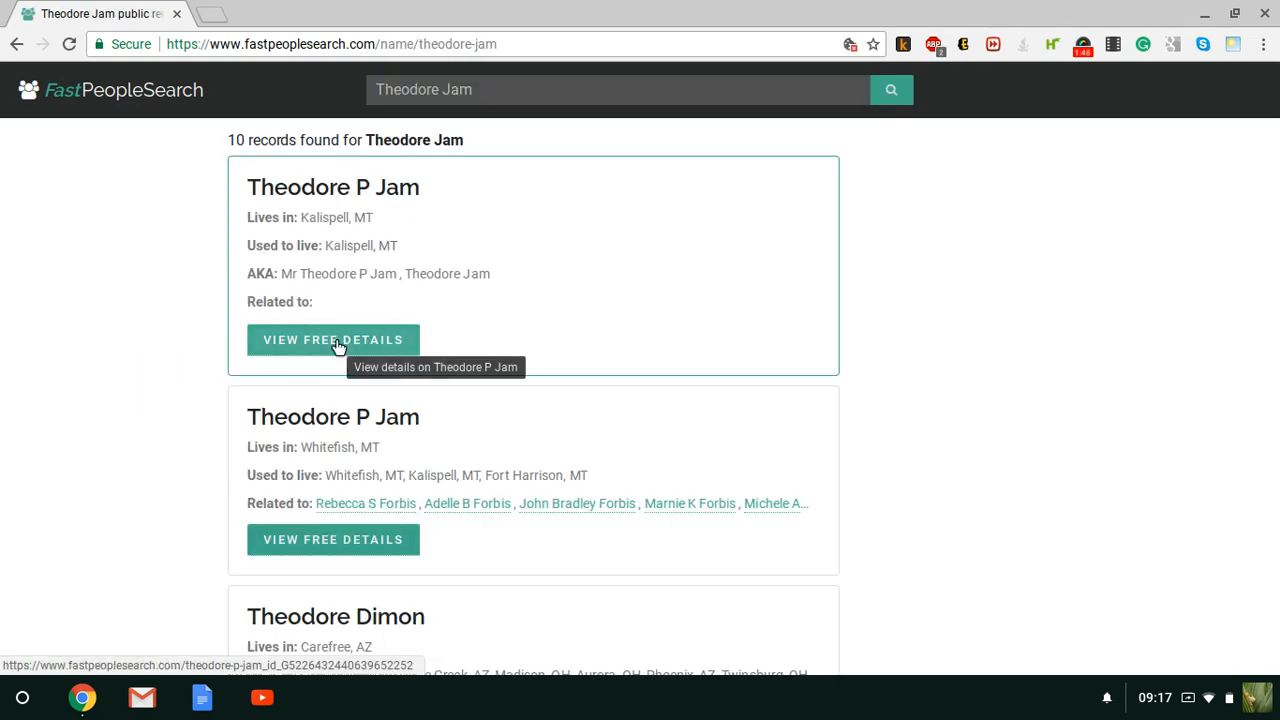
click(332, 340)
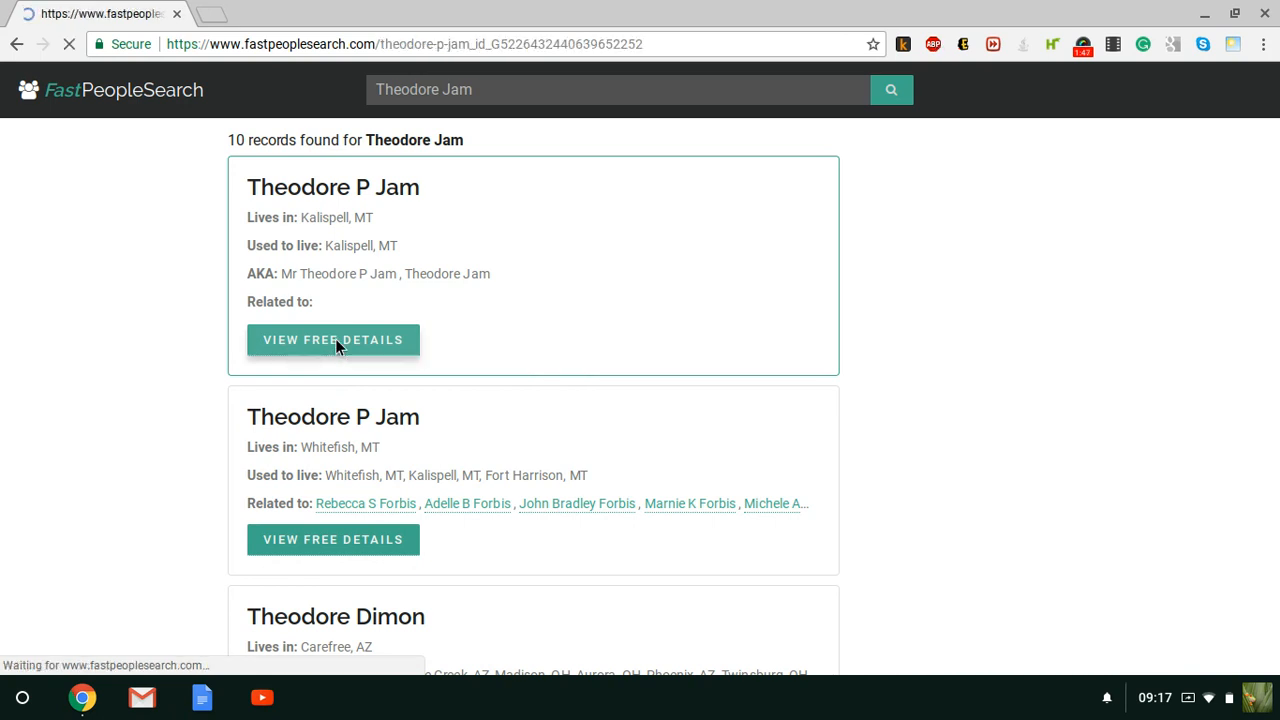
click(332, 340)
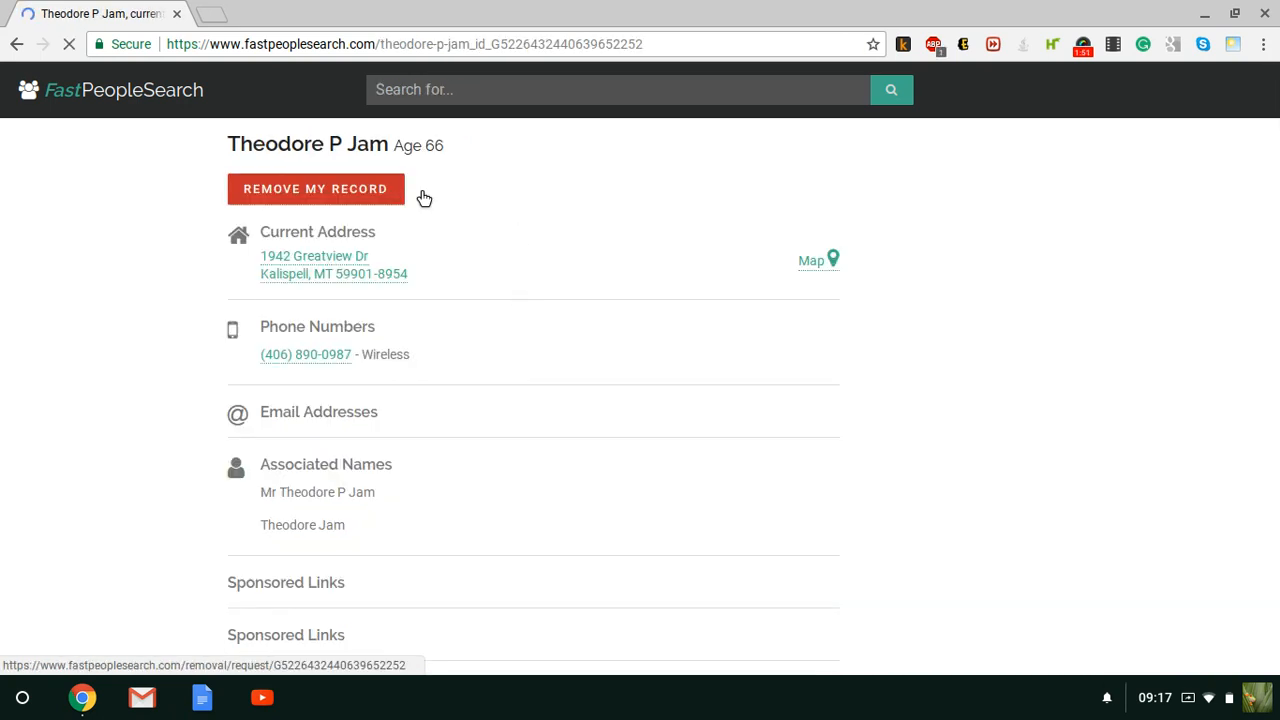
click(316, 188)
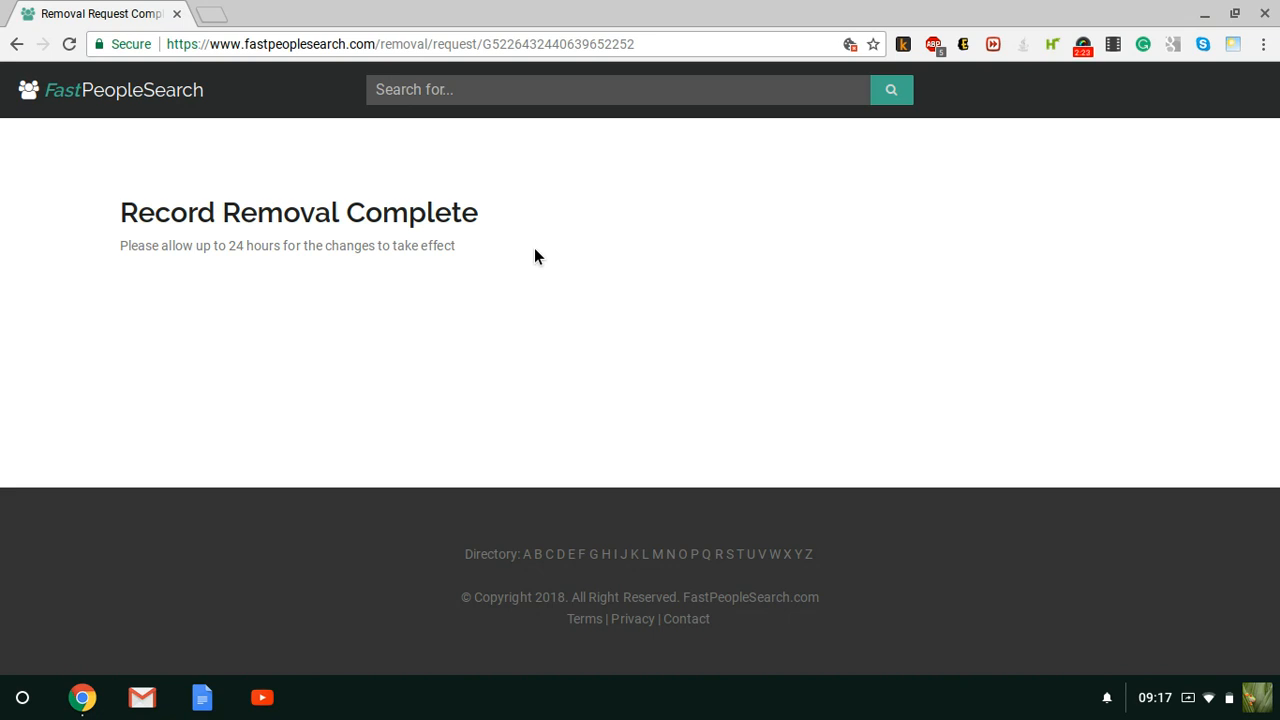
mouse_move(1050, 180)
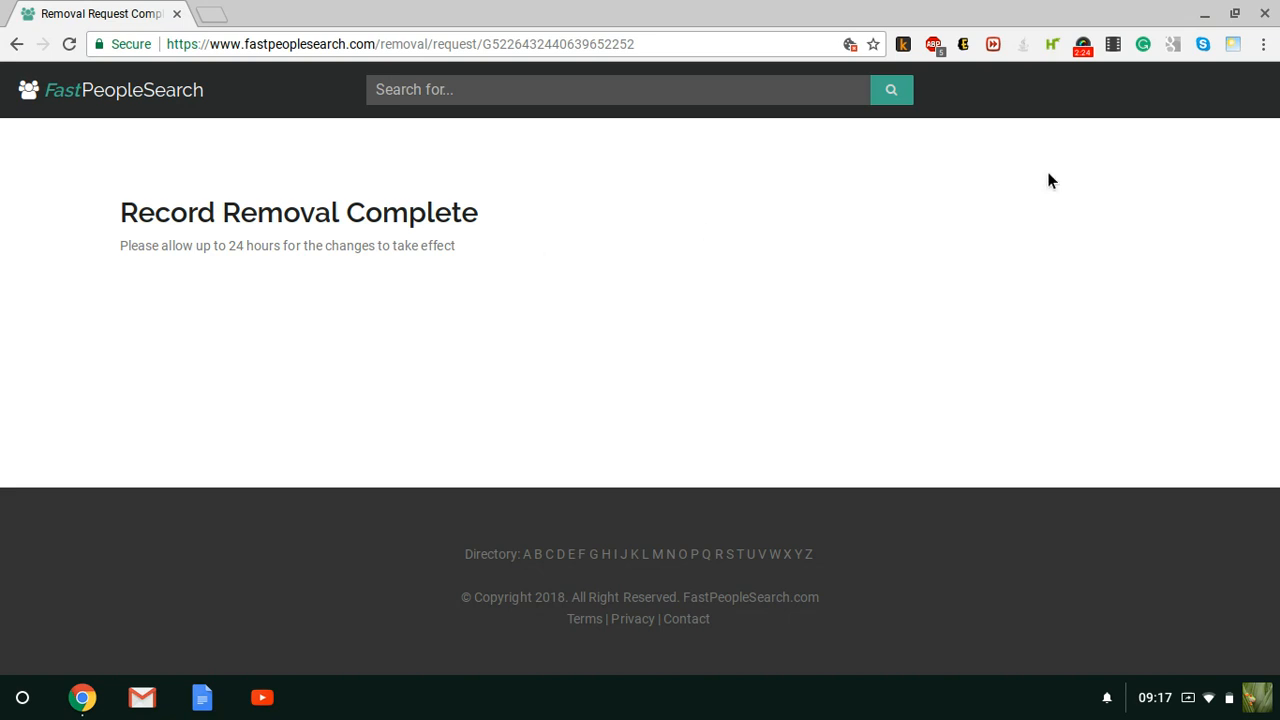
mouse_move(1084, 50)
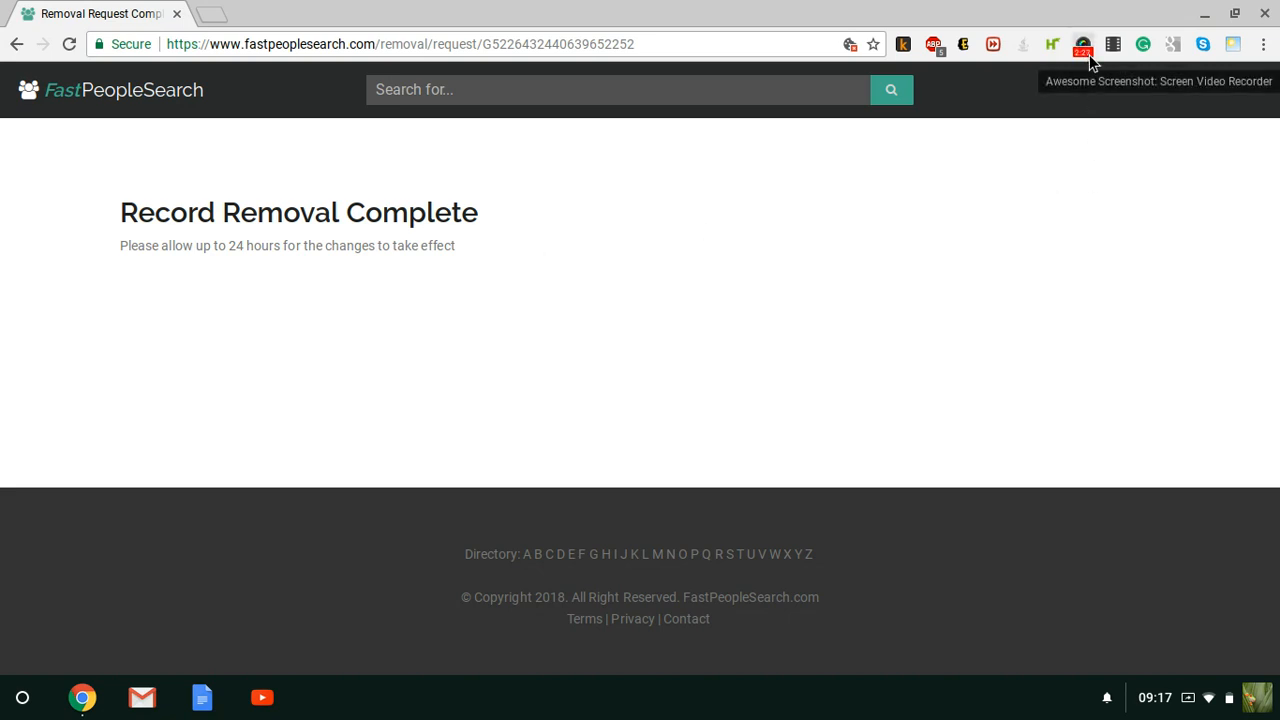
Step: Show the Awesome Screenshot recorder's Pause/Stop controls from the toolbar
click(1084, 44)
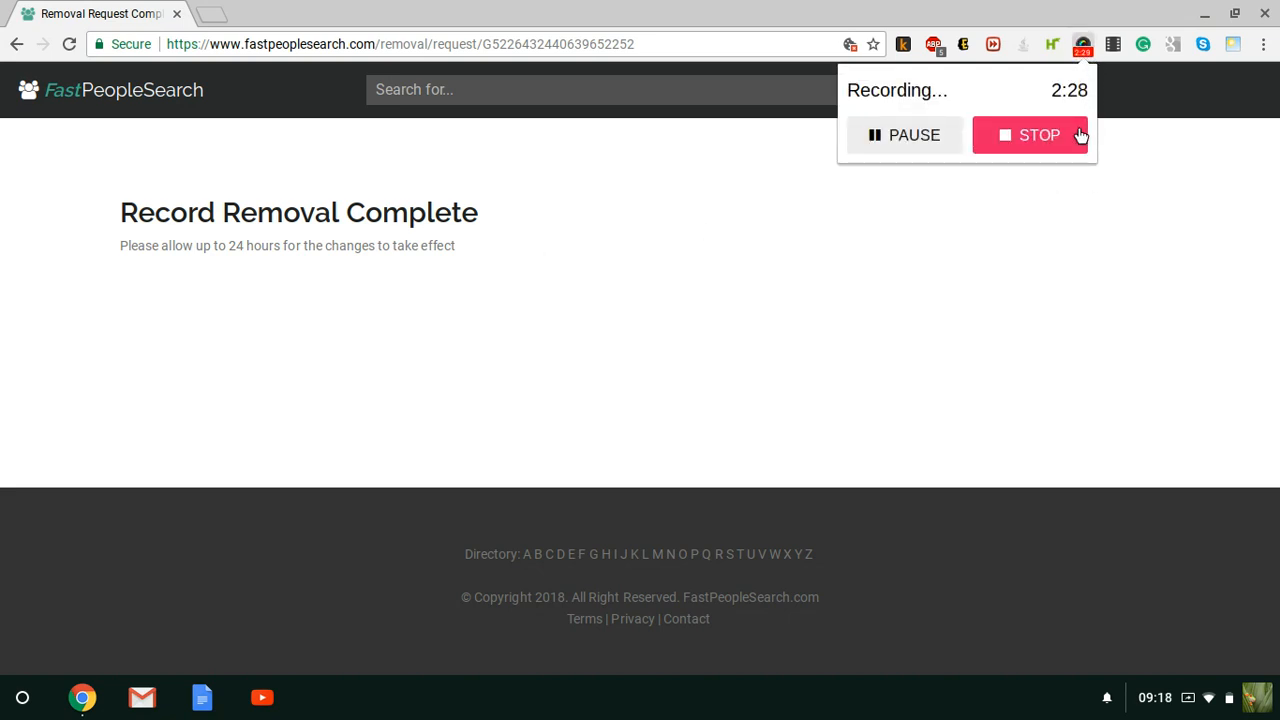